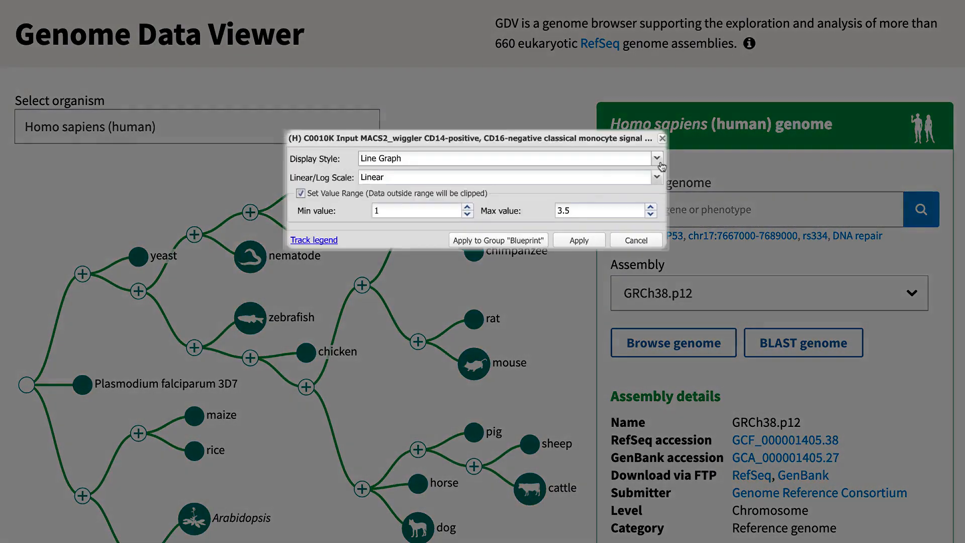
Browse the human GRCh38 genome and reach the Configure Track Hubs panel
left_click(655, 177)
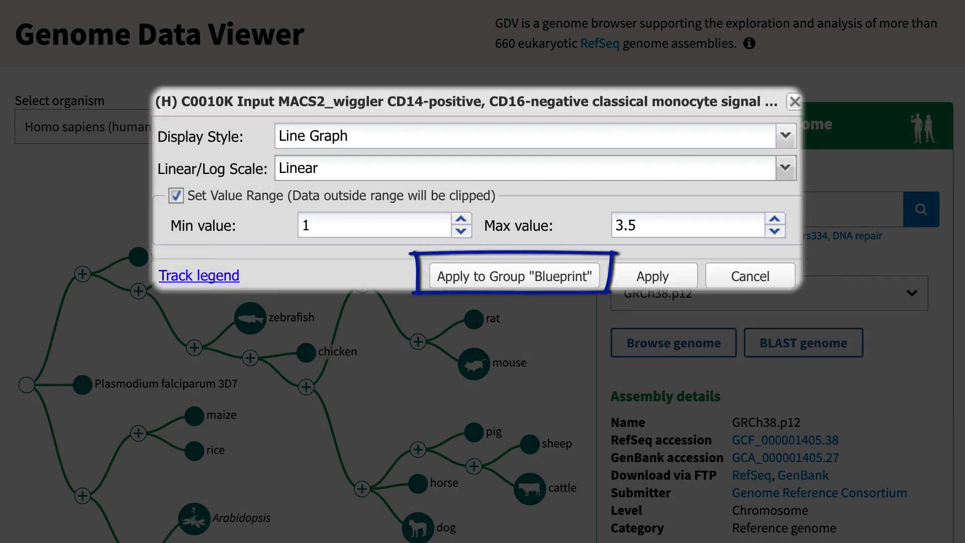
left_click(514, 275)
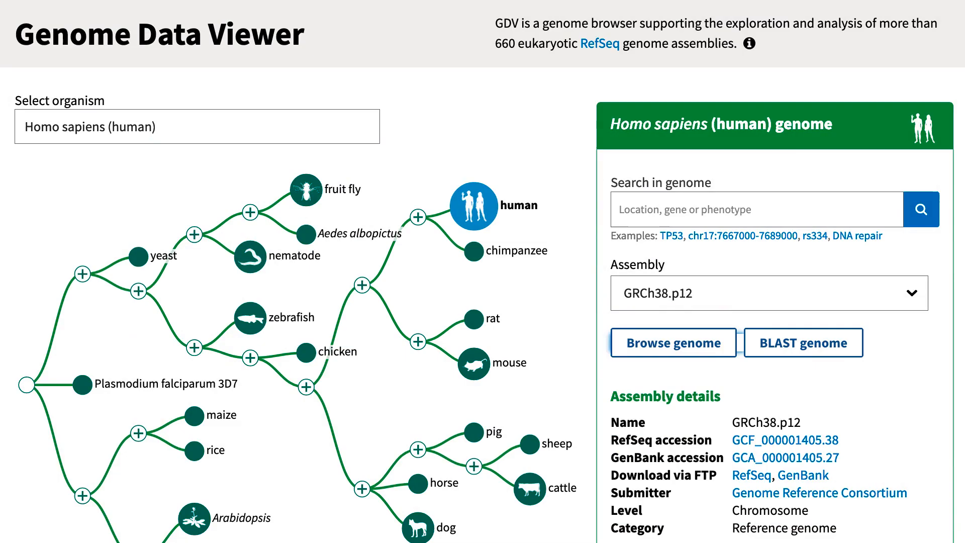
left_click(672, 342)
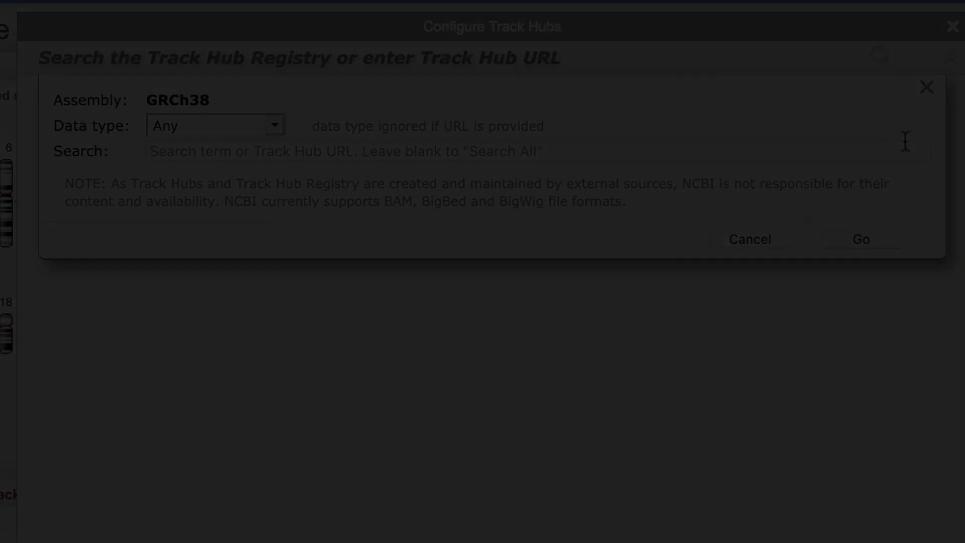
Search the track hub registry for 'blue*' and connect the Blueprint Hub
type("blue*")
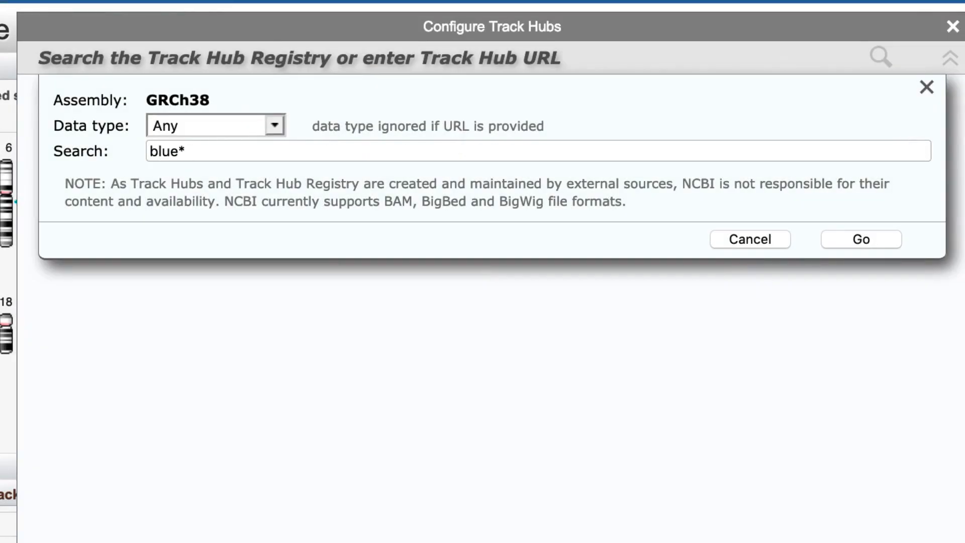
left_click(859, 239)
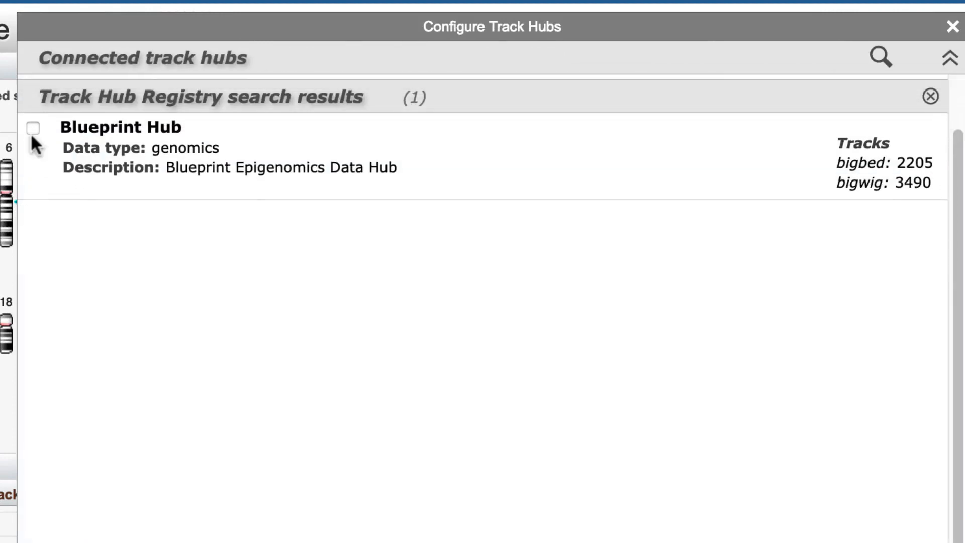
left_click(33, 127)
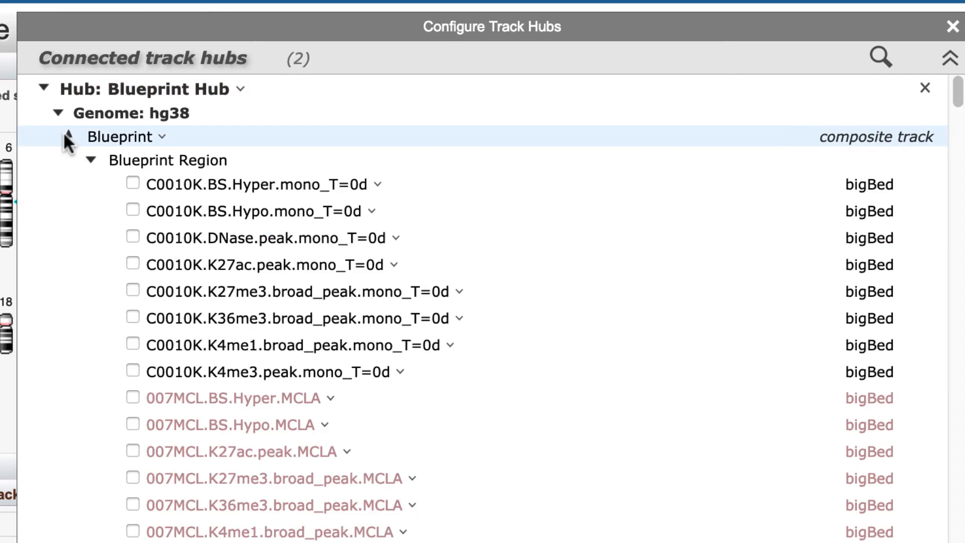
Expand Blueprint Signal tracks and keep the methylation track on a linear scale in its display settings
left_click(92, 188)
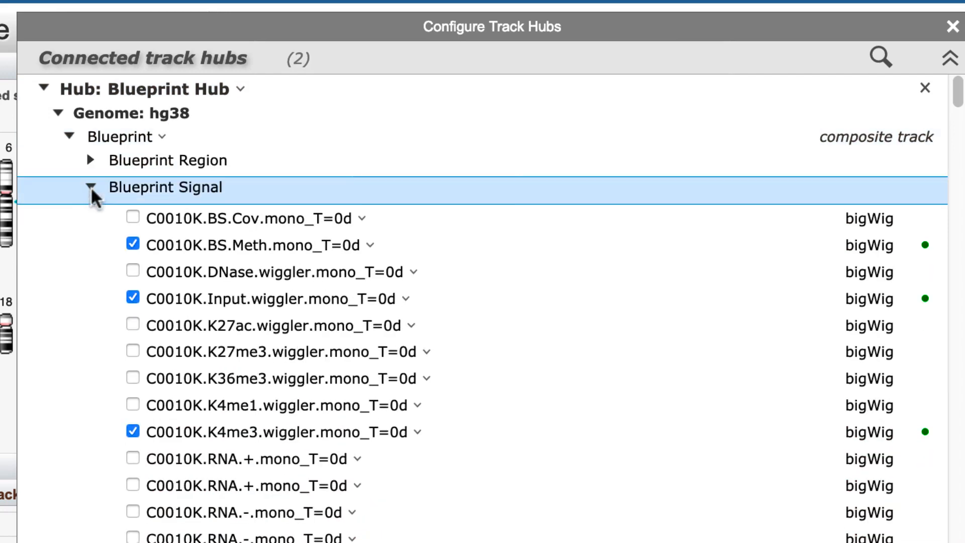
left_click(252, 245)
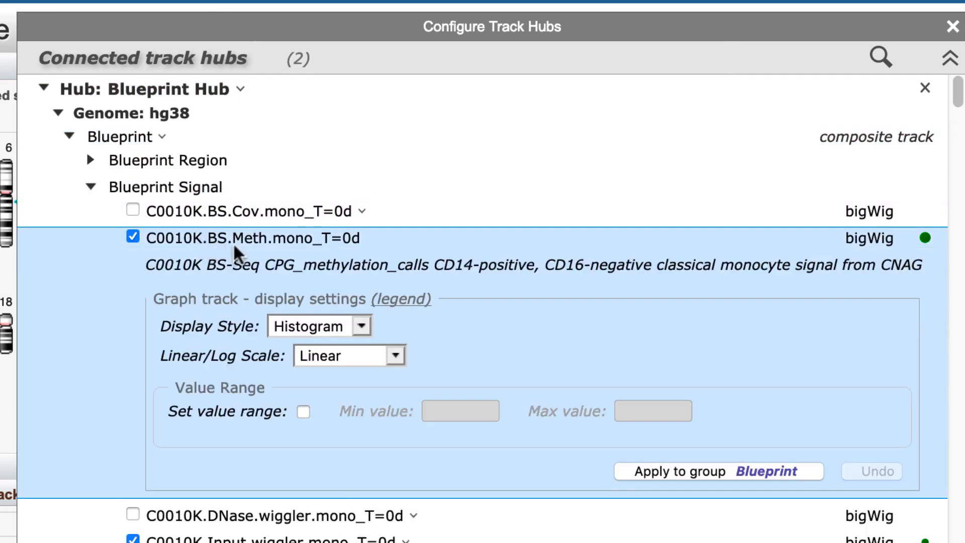
left_click(323, 325)
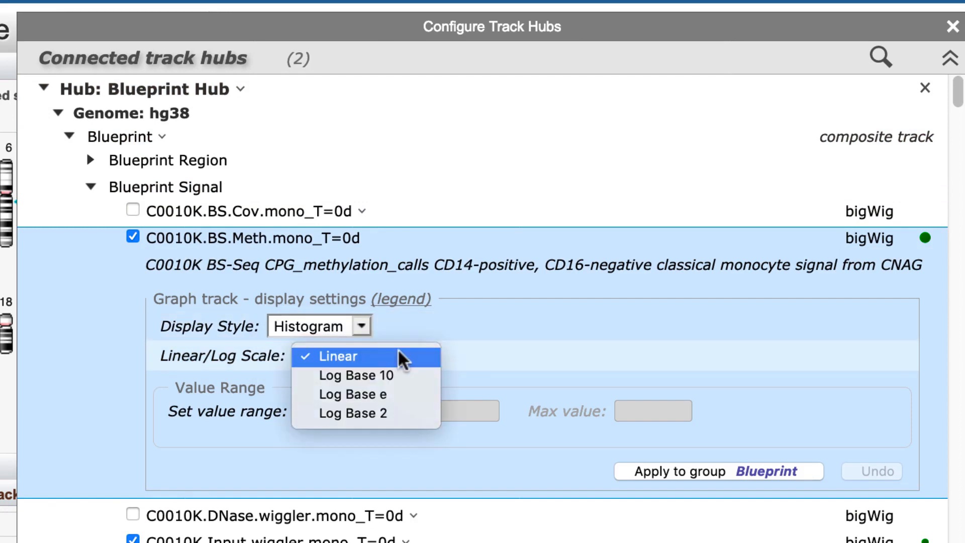
left_click(332, 356)
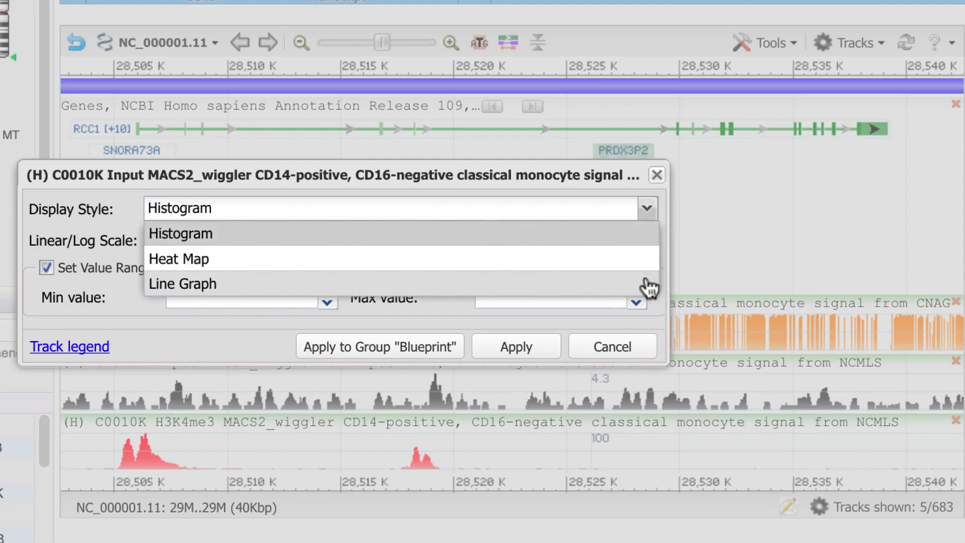
Draw the Input track as a Line Graph with value range Min 1 to Max 4 and apply
left_click(183, 283)
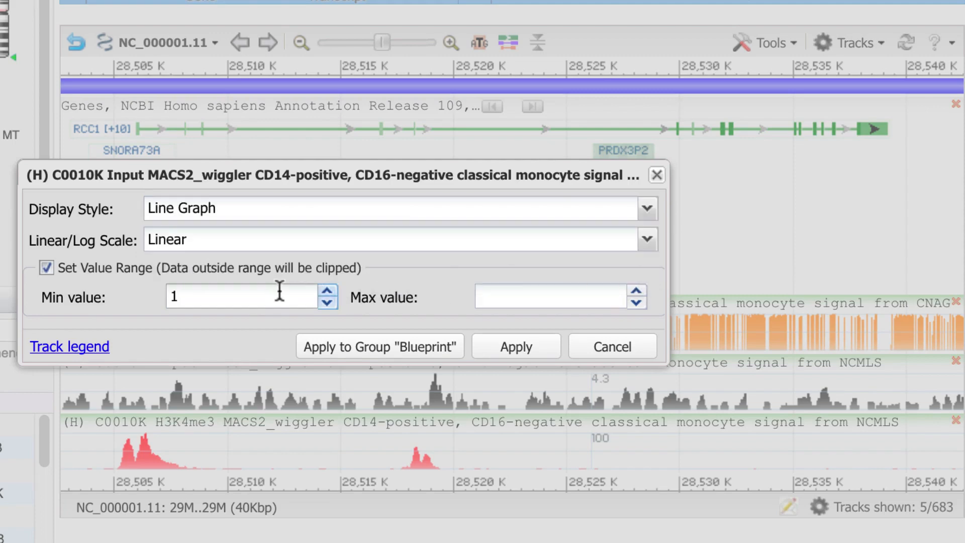
type("4")
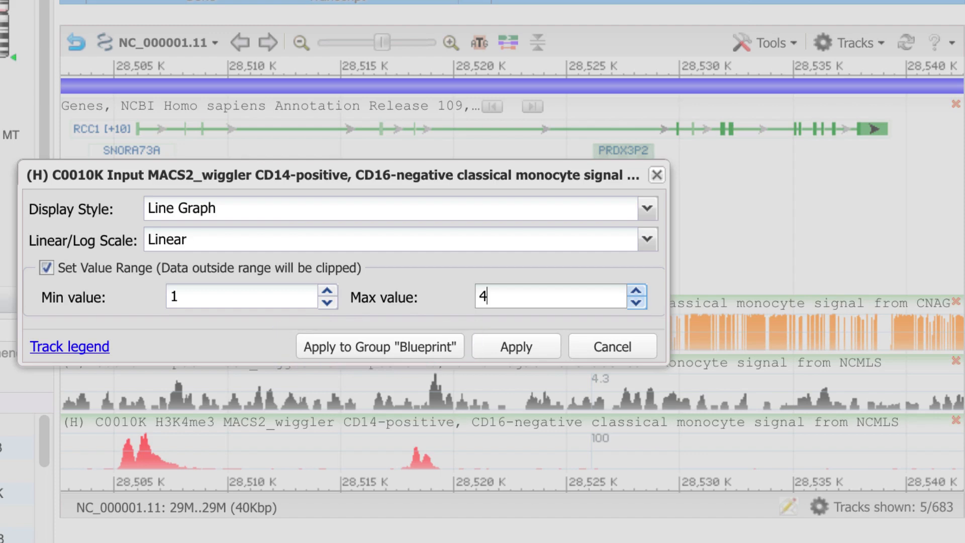
left_click(516, 346)
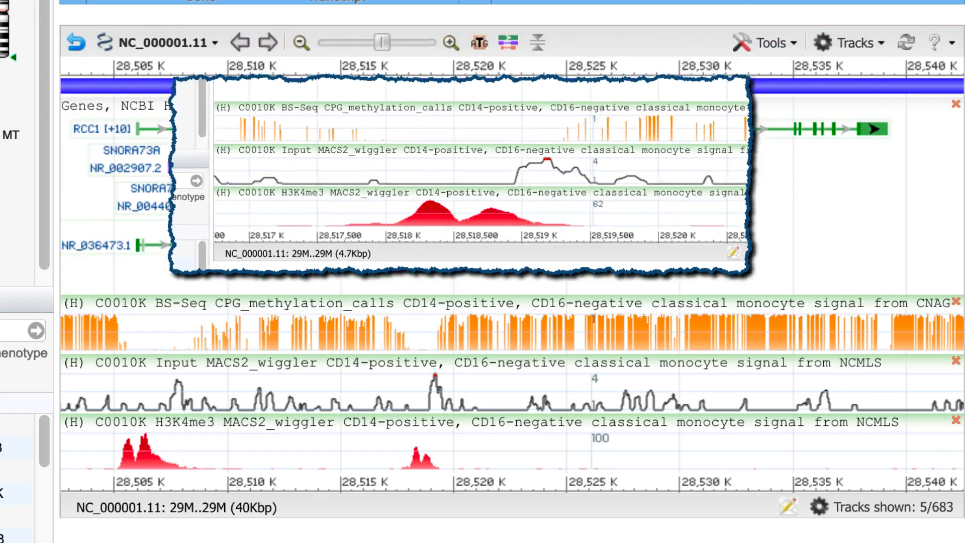
Add Splice Predictions For + Strand and stack donor and acceptor predictions as separate subtracks
left_click(849, 43)
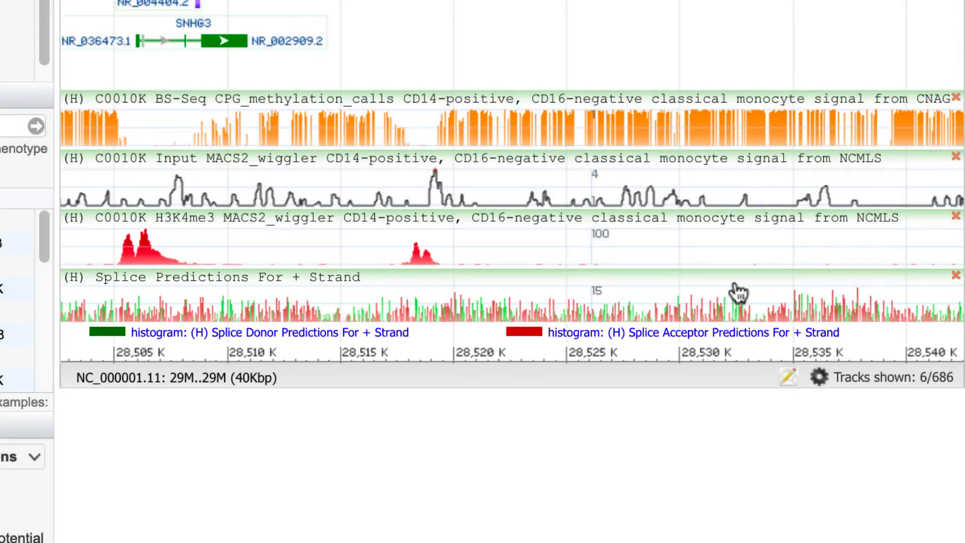
left_click(733, 298)
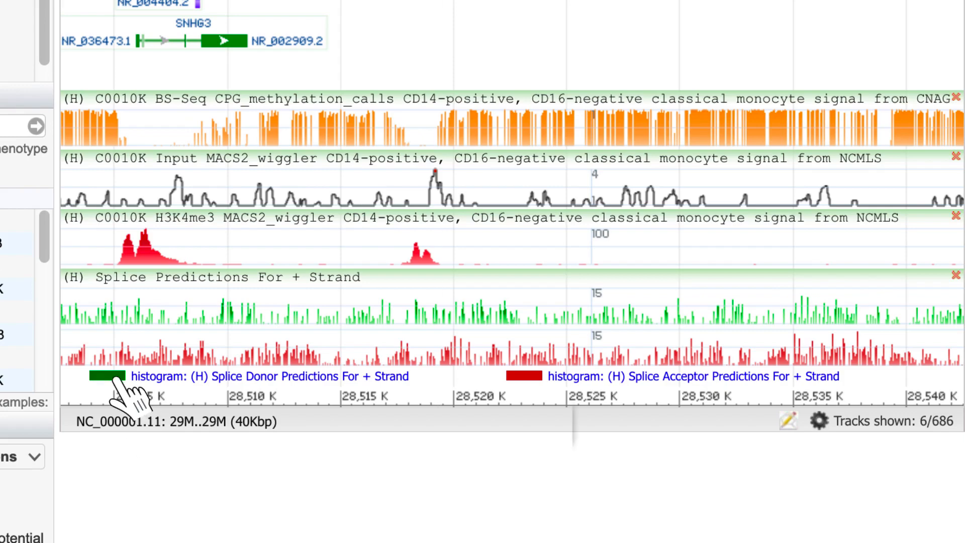
left_click(110, 376)
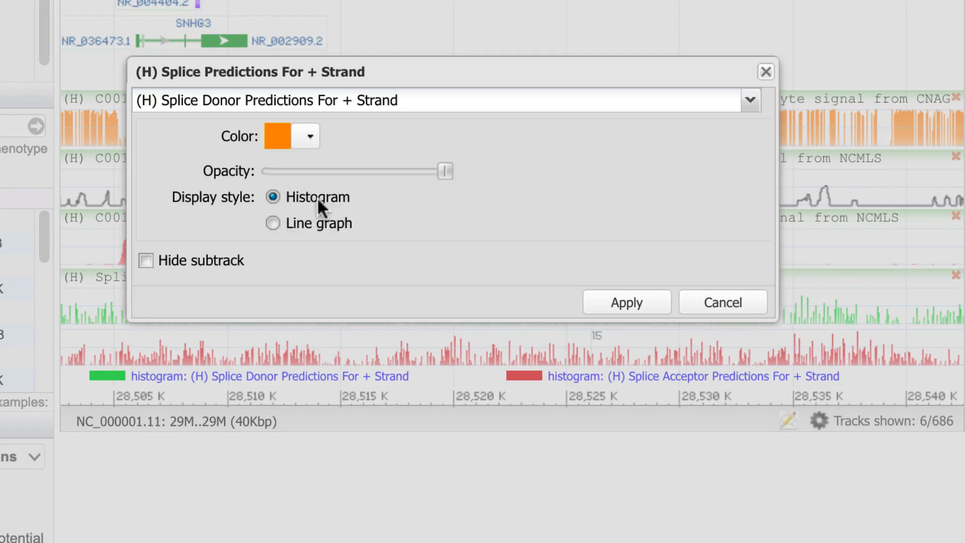
Keep the donor subtrack as a histogram, mark it hidden and apply
left_click(750, 100)
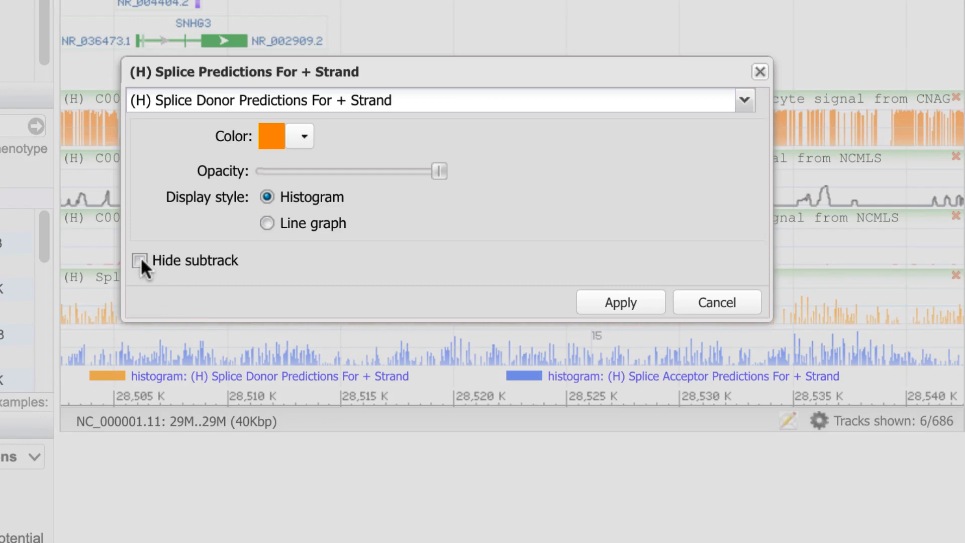
left_click(139, 260)
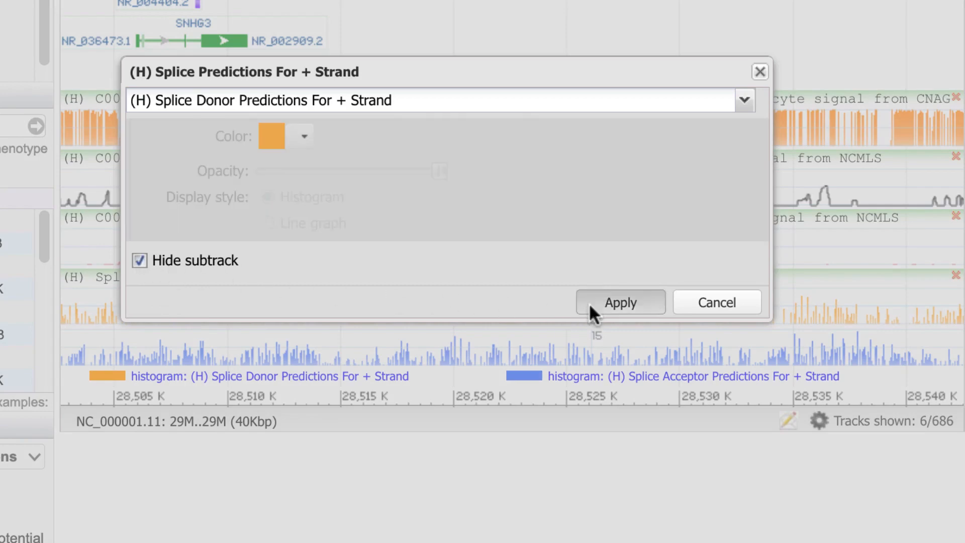
left_click(620, 303)
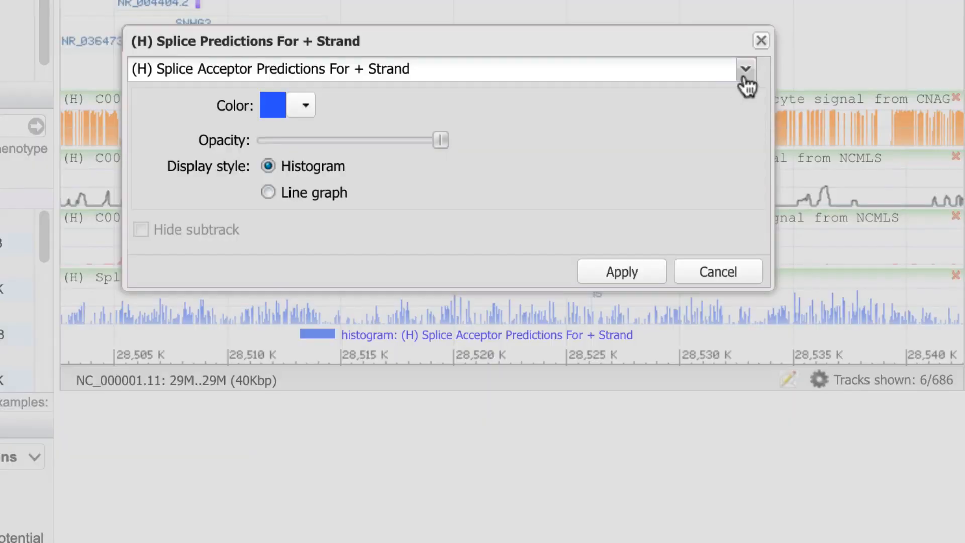
Unhide the donor subtrack and apply so both donor and acceptor predictions show again
left_click(745, 70)
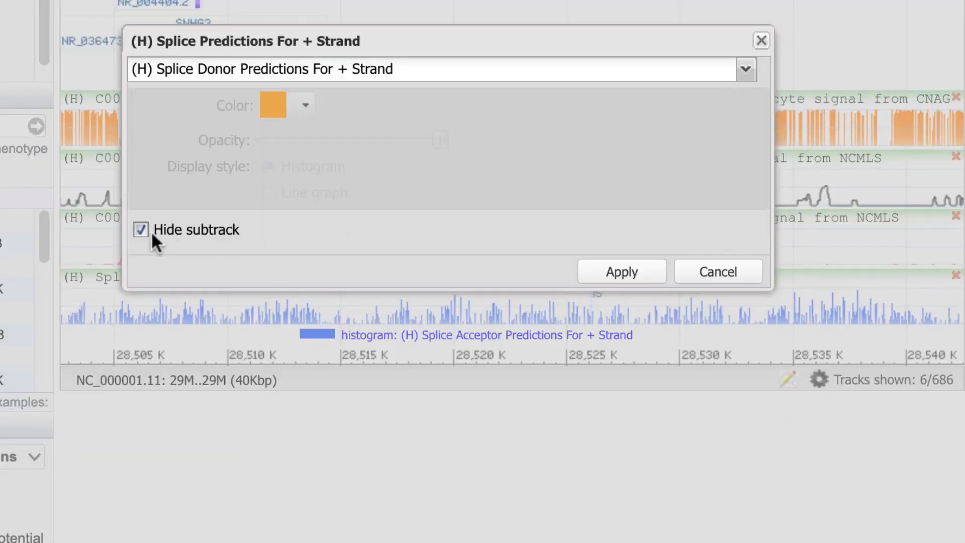
left_click(140, 229)
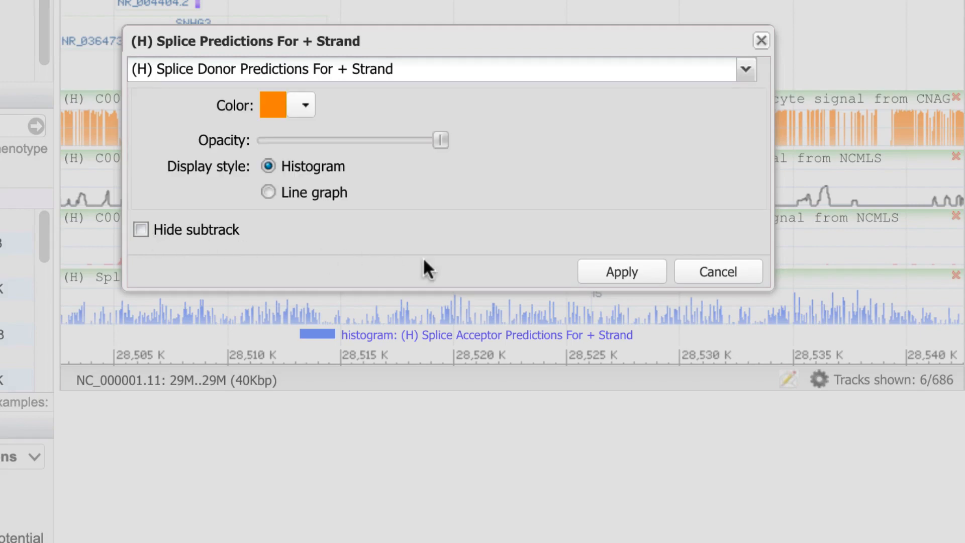
left_click(622, 271)
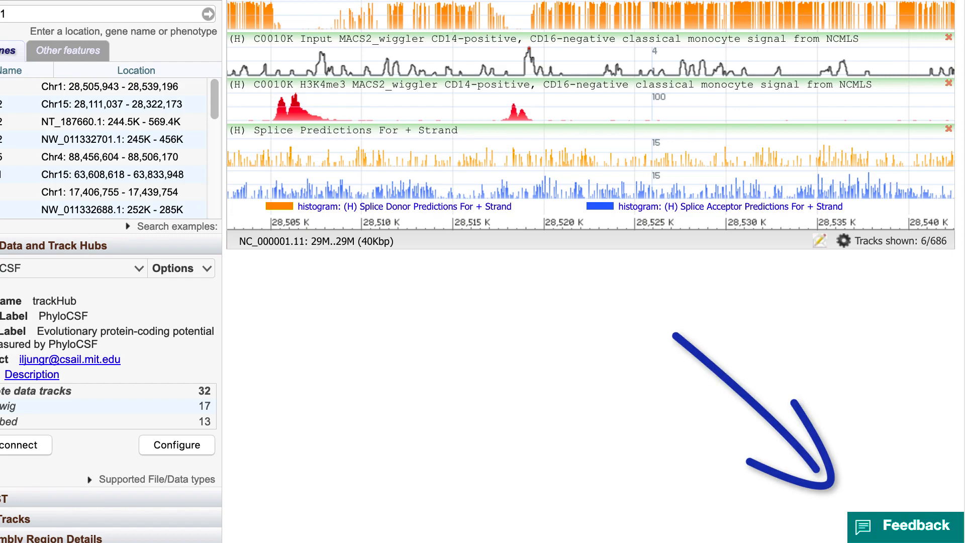
scroll("down", 3)
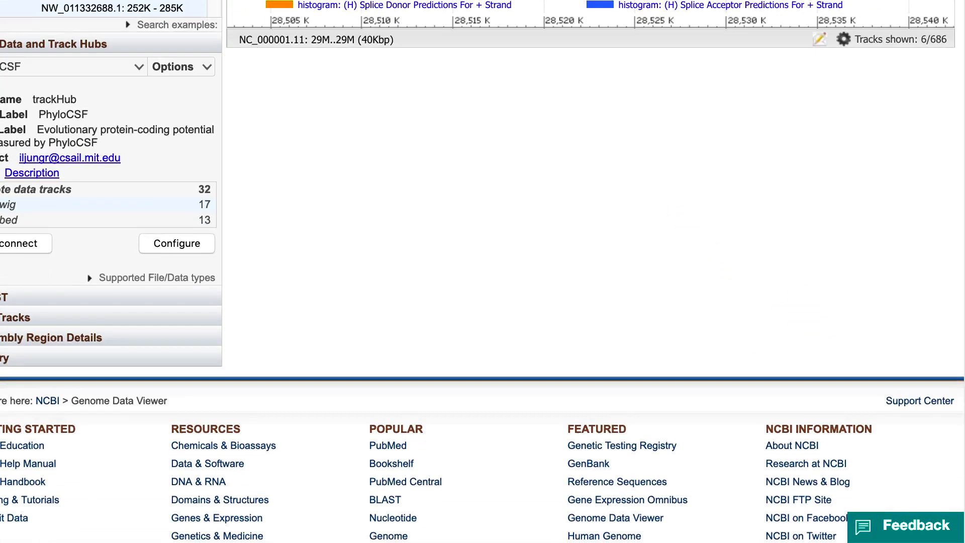